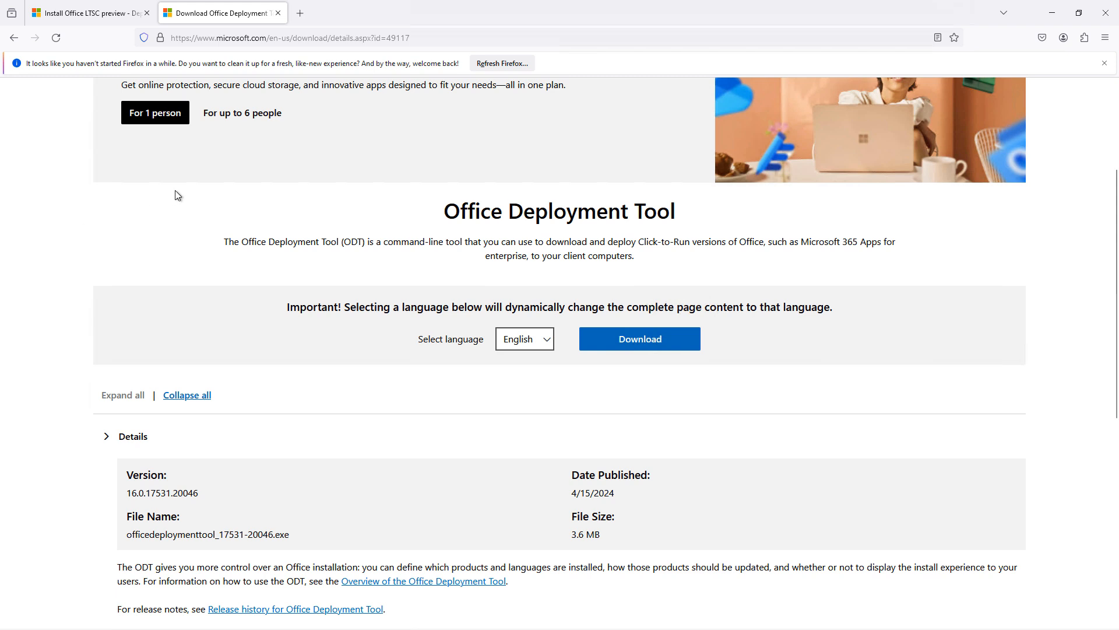
mouse_move(806, 293)
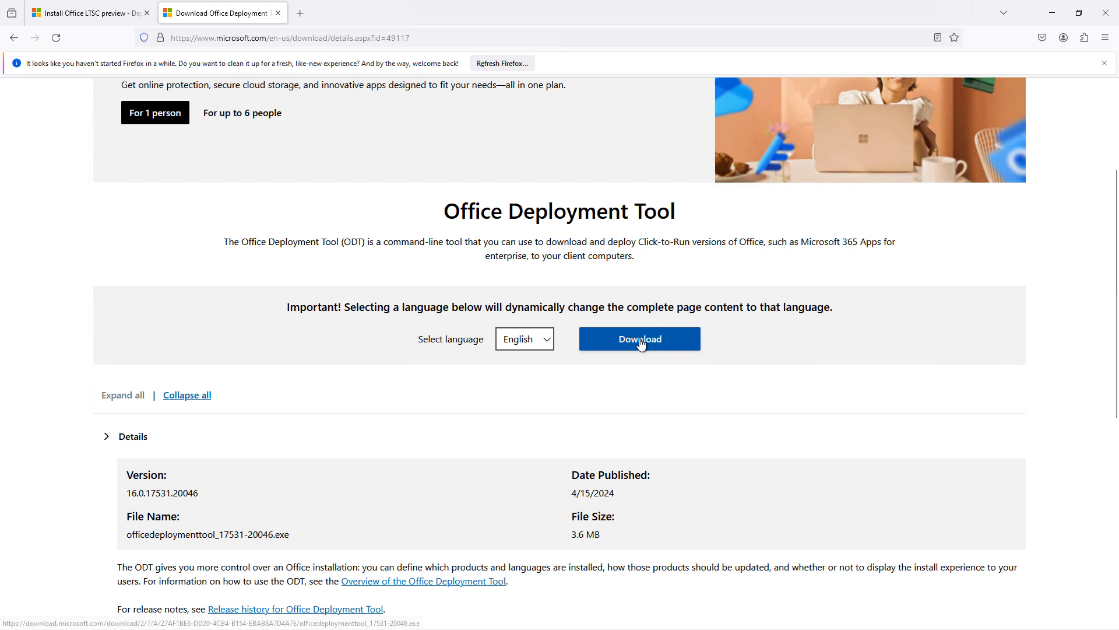
Download the Office Deployment Tool from Microsoft Download Center with English selected.
click(639, 338)
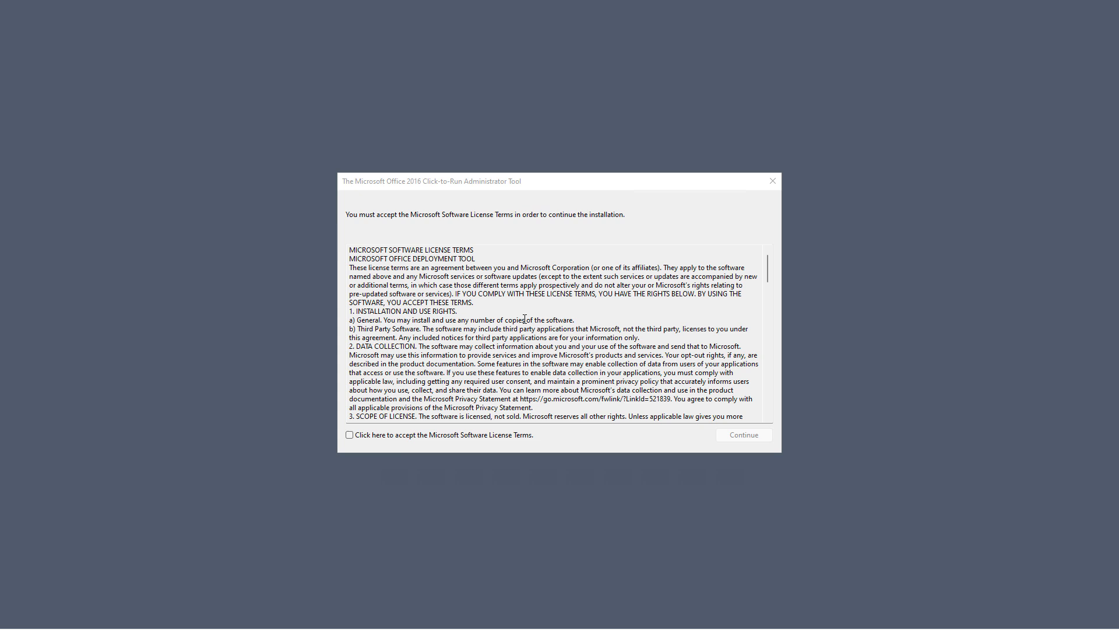
Accept the license terms and extract the tool's files to C:\Office 2024.
click(350, 450)
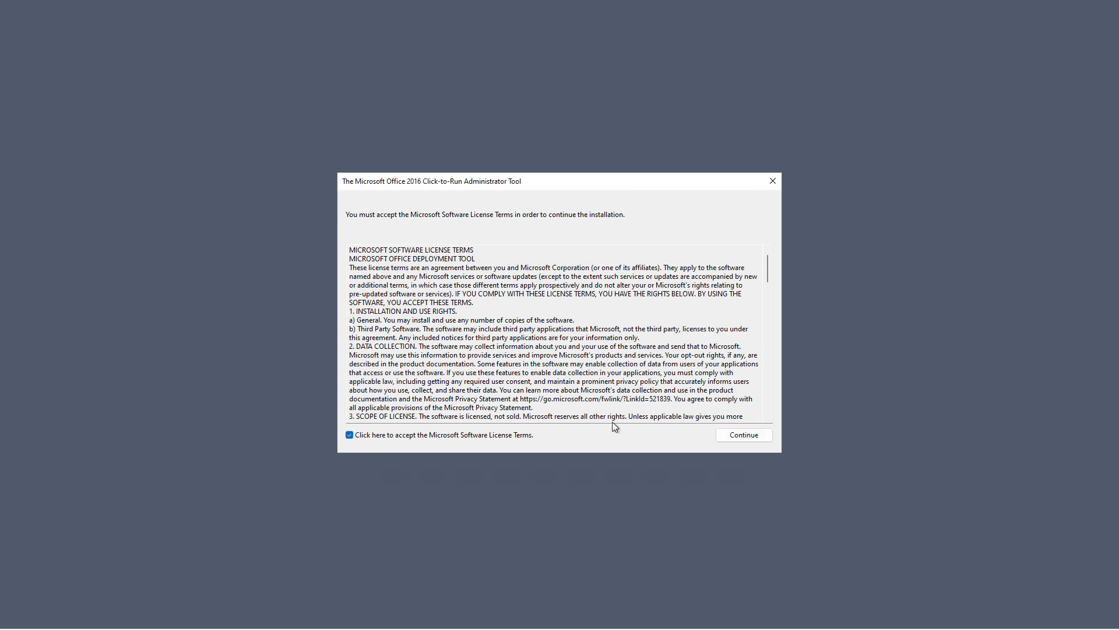
click(744, 434)
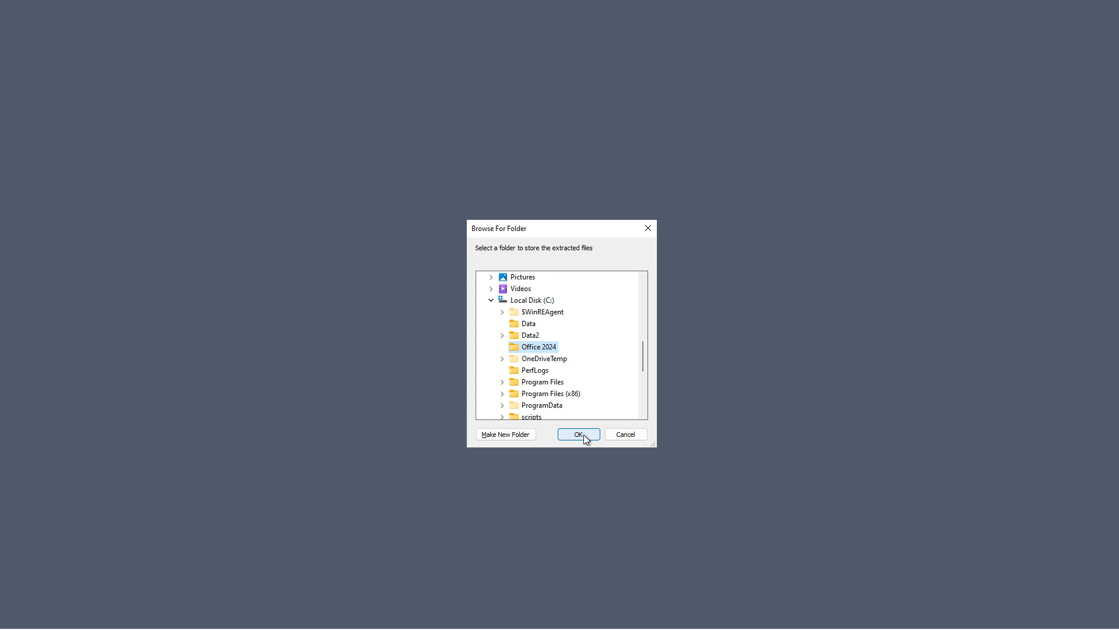
click(578, 434)
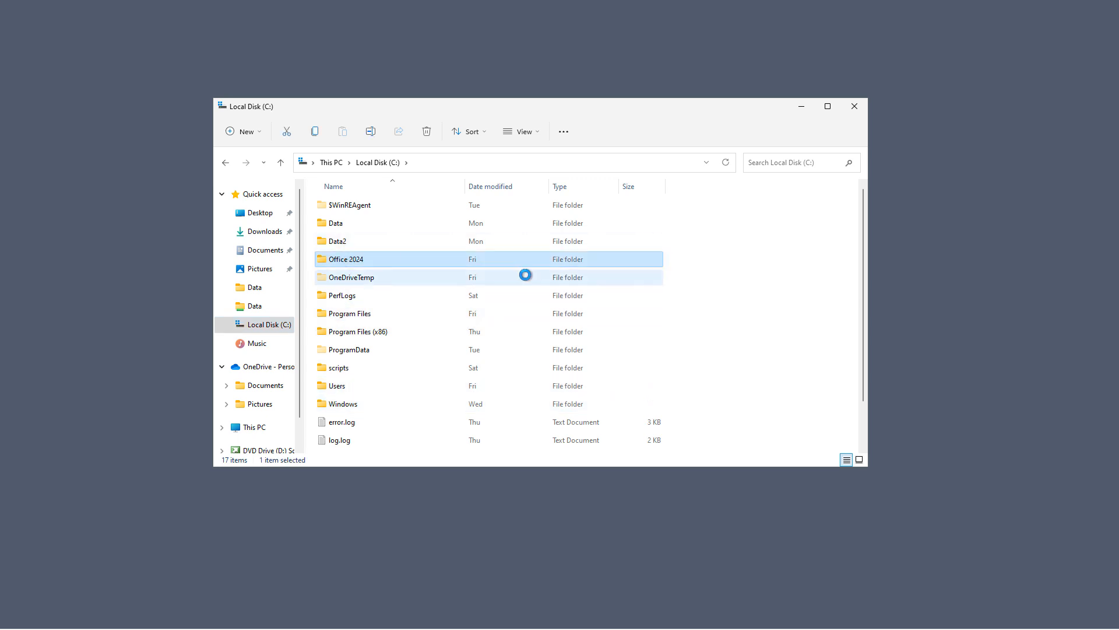
Browse into the Office 2024 folder and open configuration-Office365-x64.xml in Notepad.
double_click(345, 258)
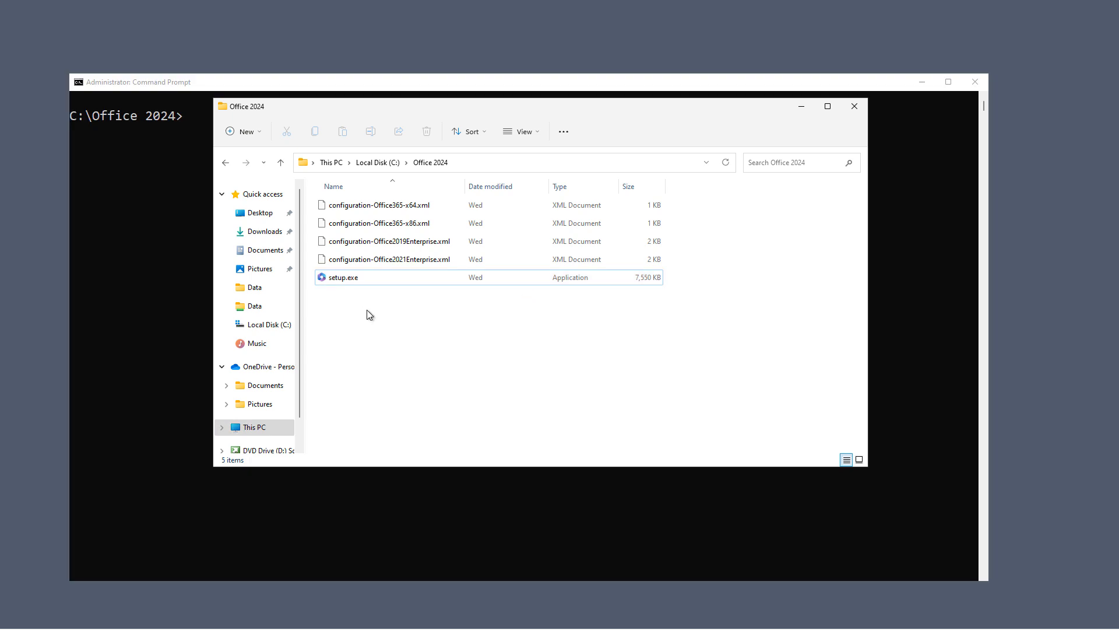
mouse_move(385, 310)
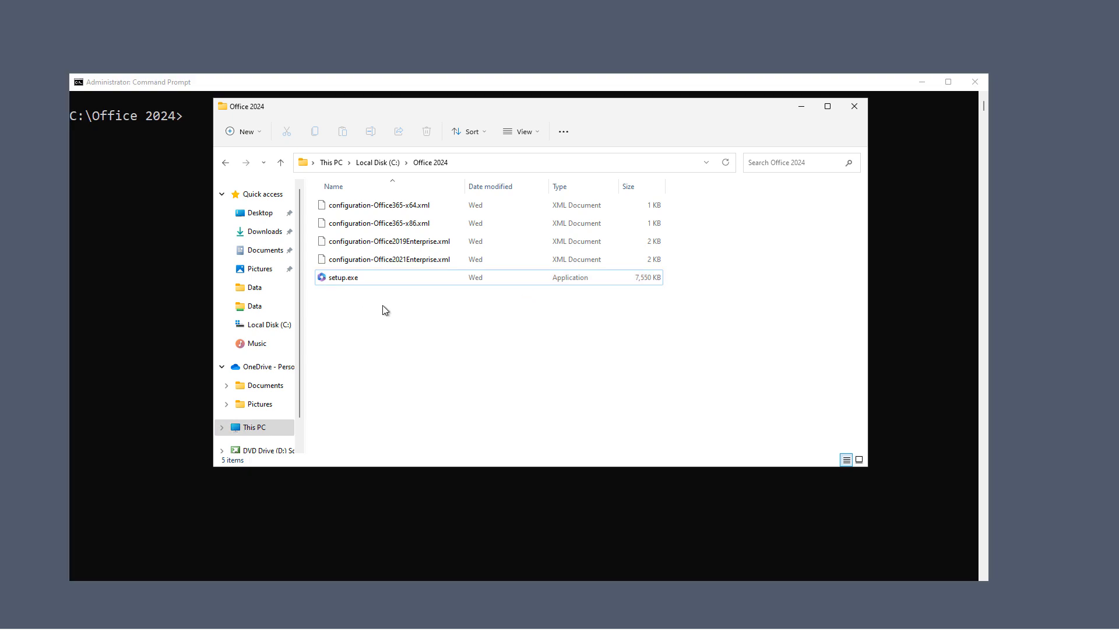
mouse_move(406, 295)
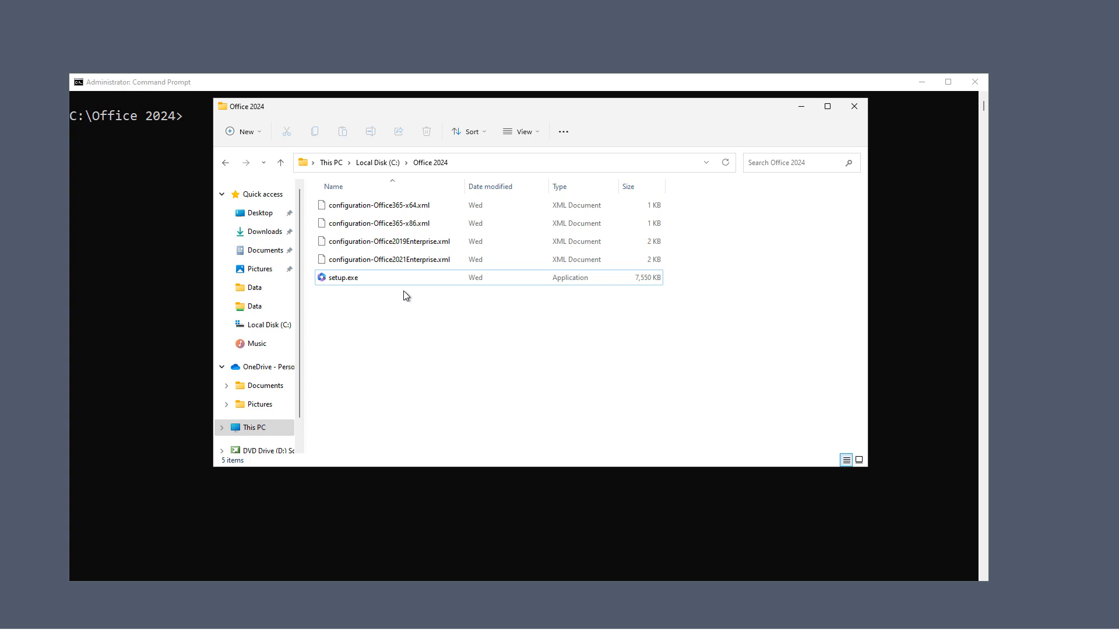
mouse_move(403, 352)
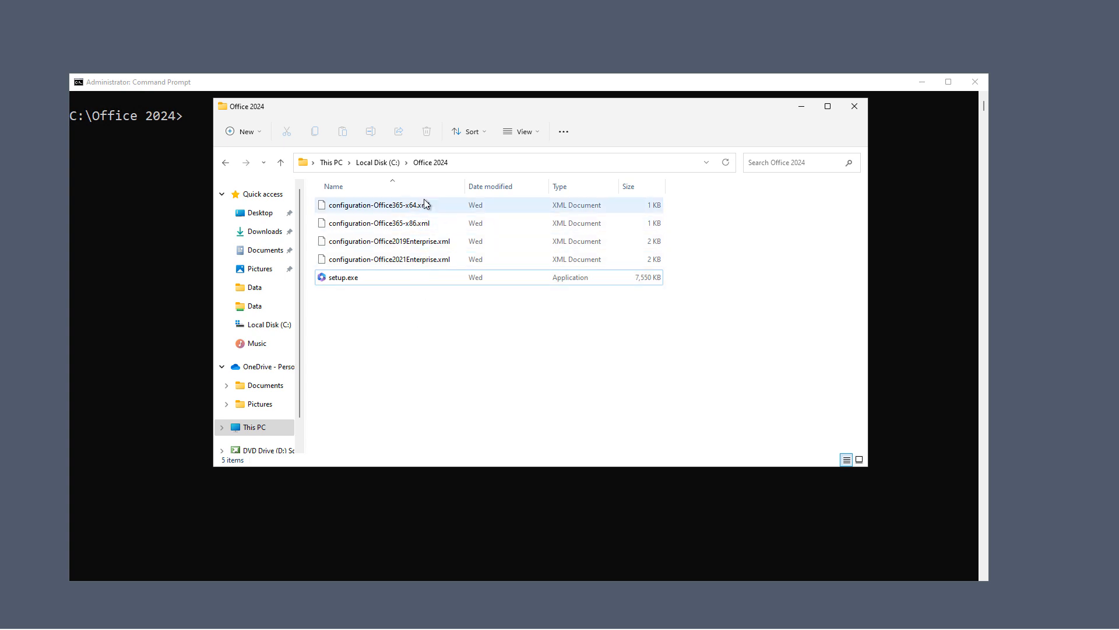
mouse_move(439, 278)
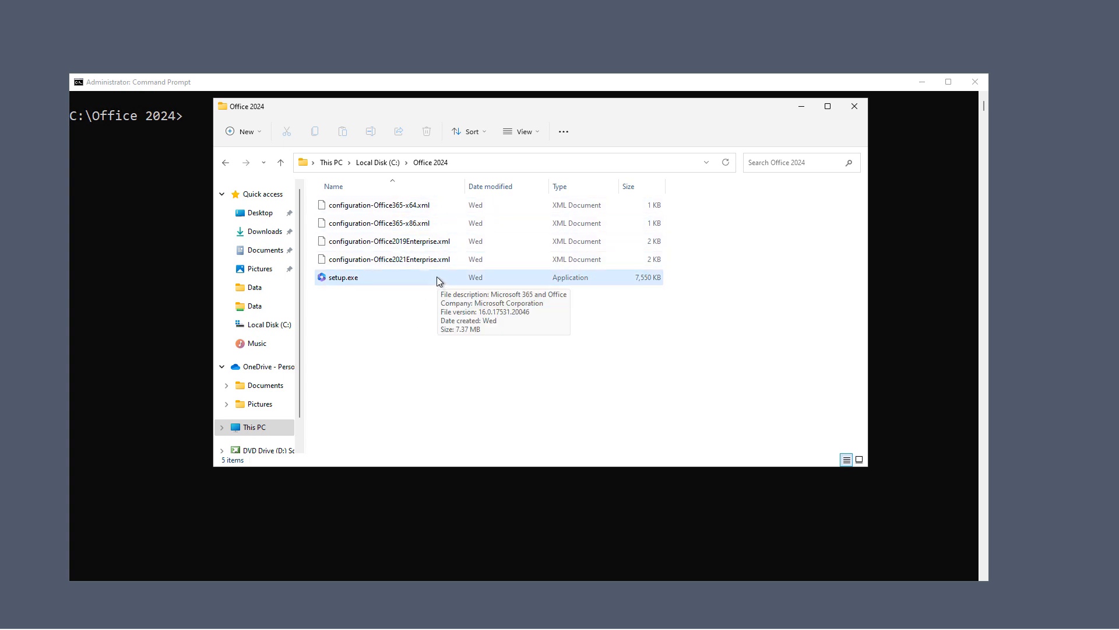
click(378, 204)
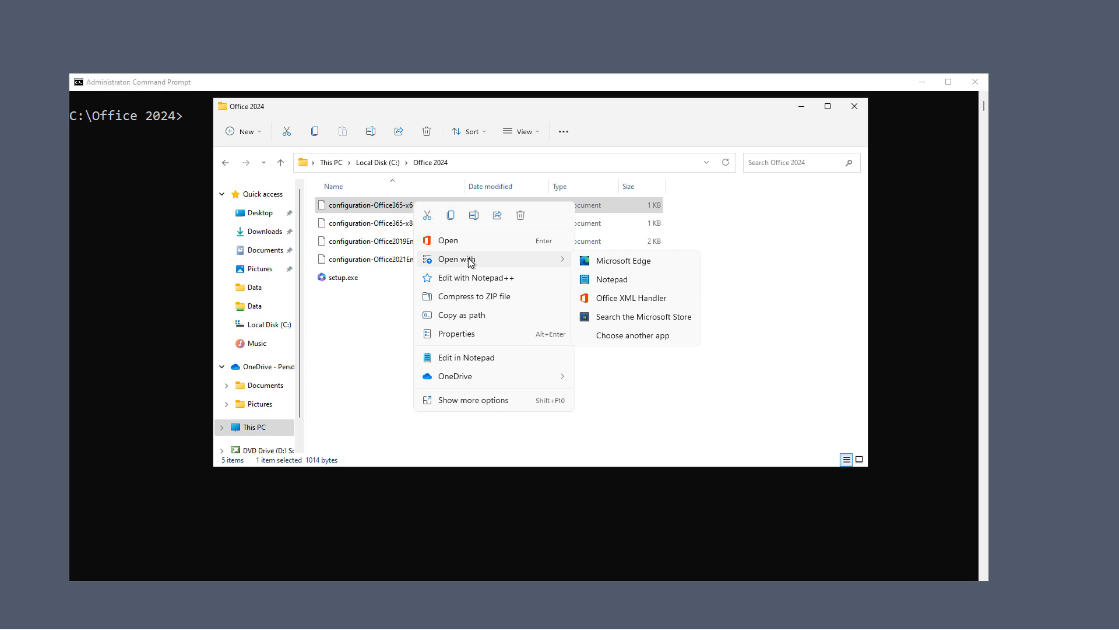
mouse_move(622, 281)
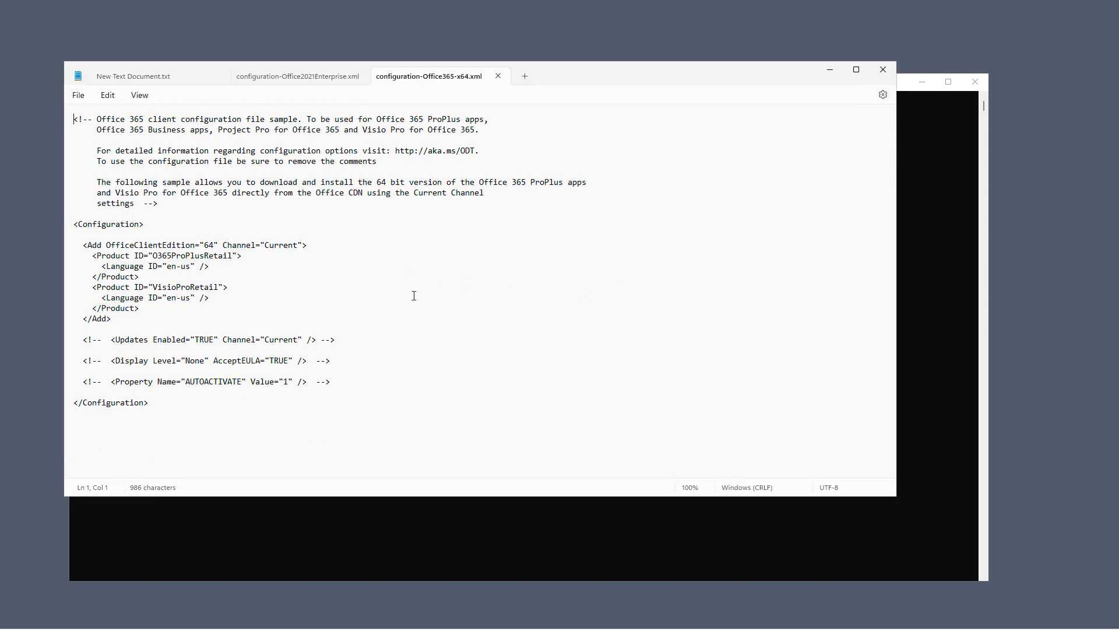
Select and delete all of the sample XML so configuration-Office365-x64.xml is empty.
click(226, 286)
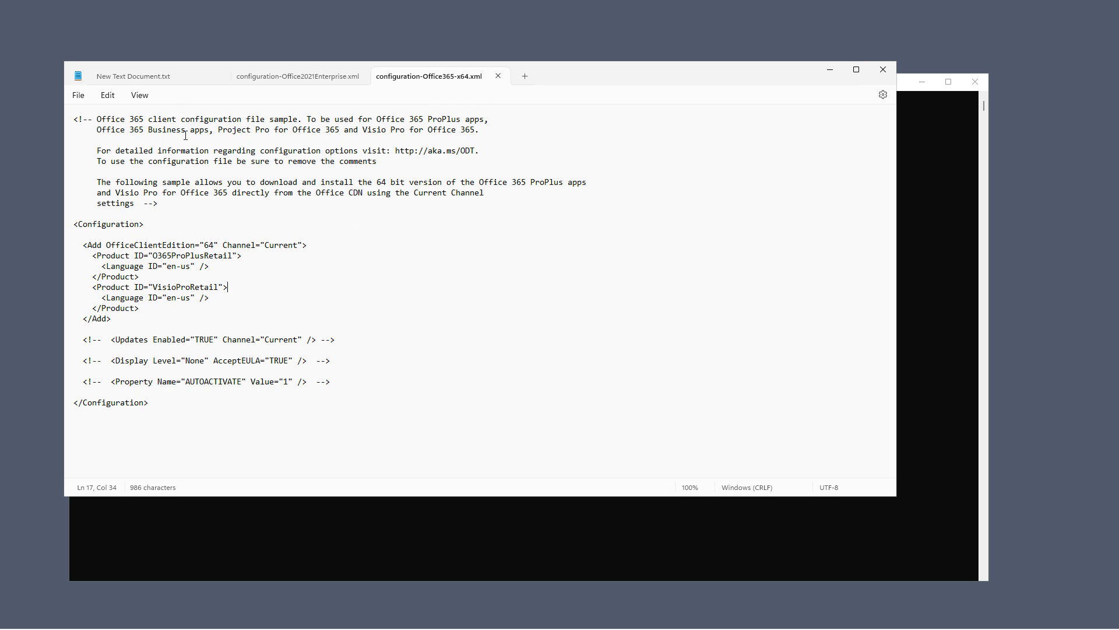
click(107, 96)
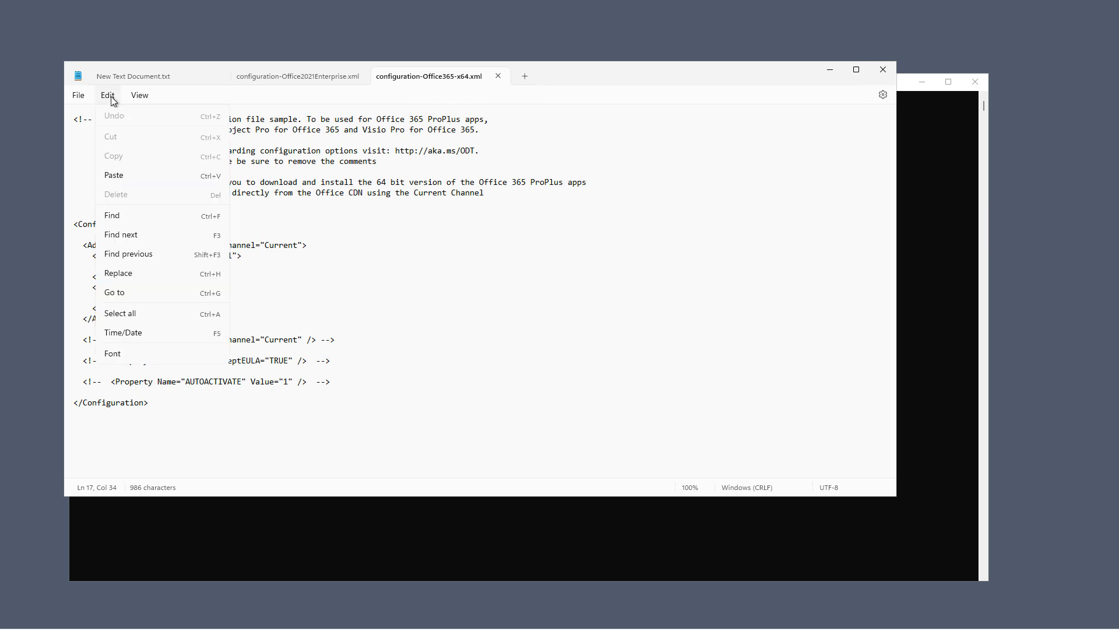
mouse_move(136, 268)
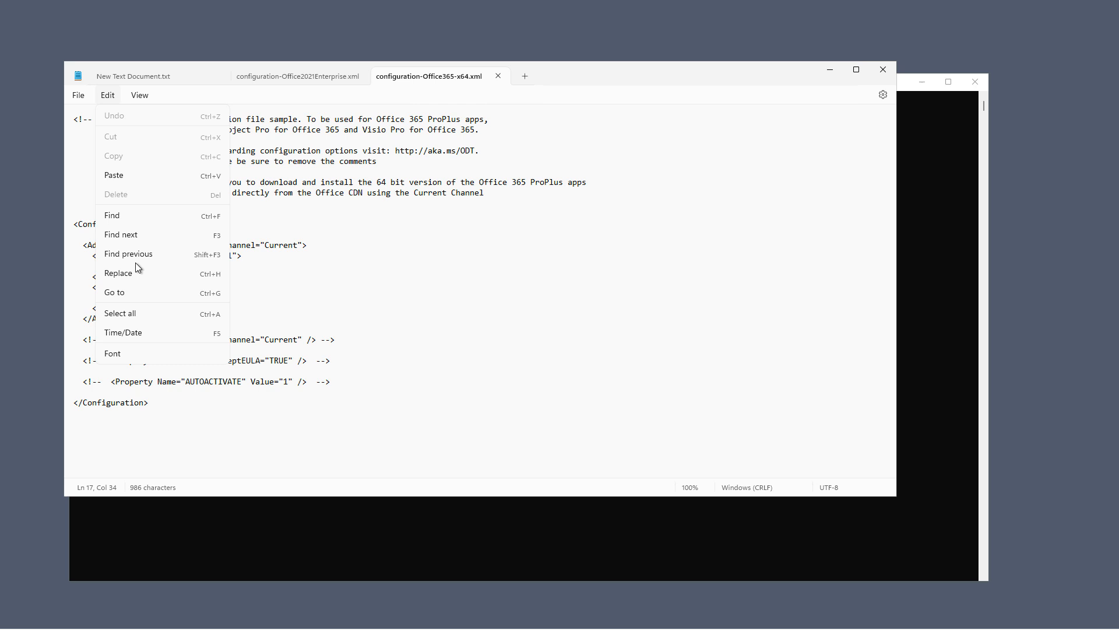
click(120, 312)
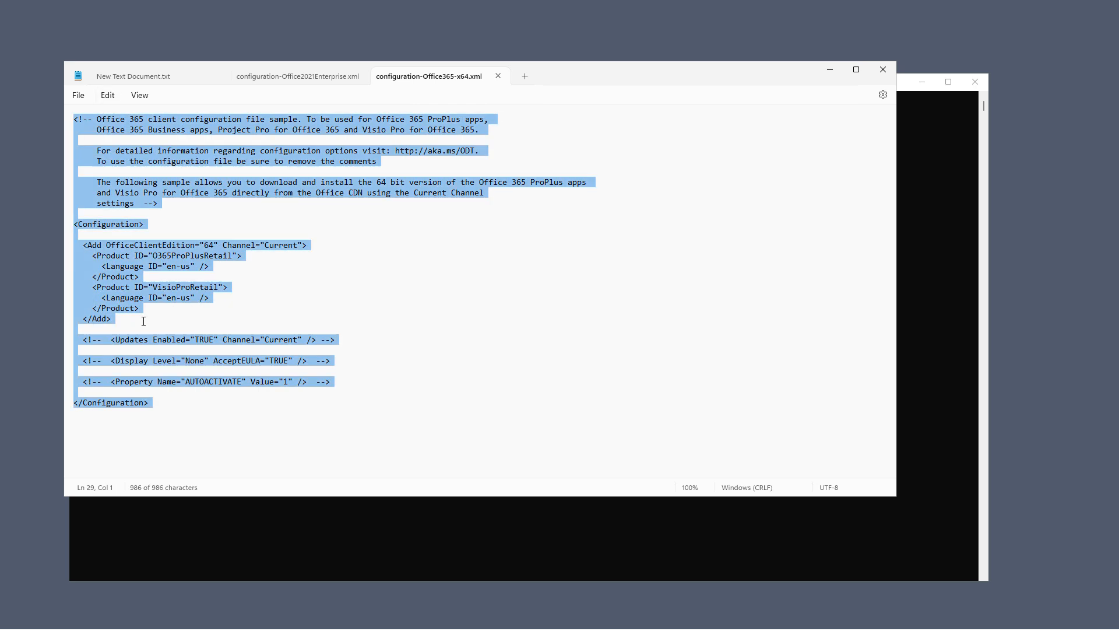
key(Delete)
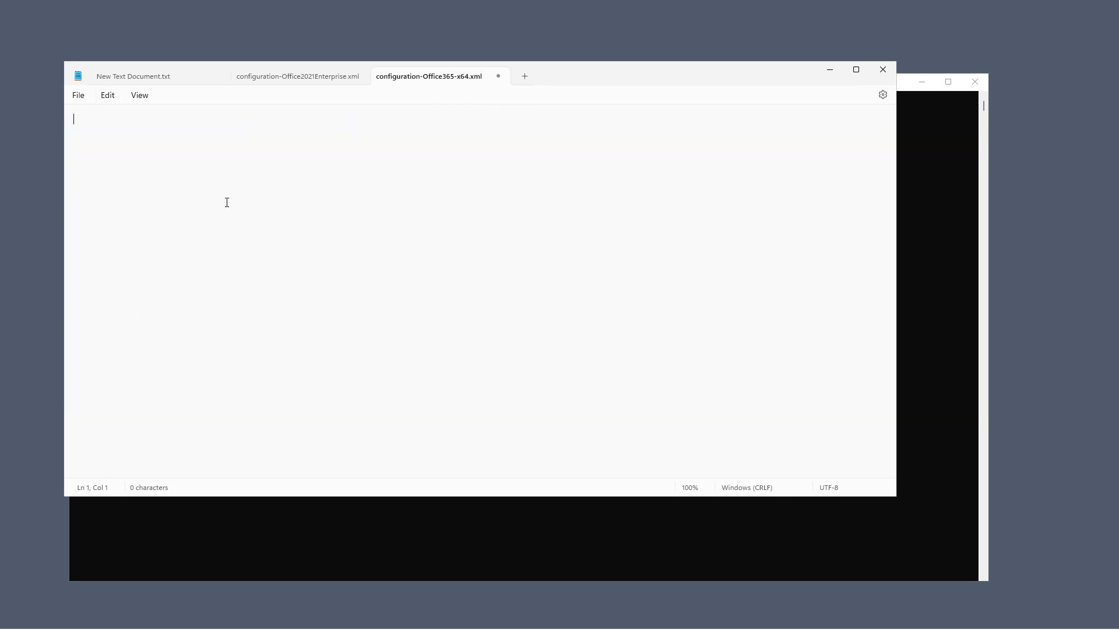
right_click(179, 375)
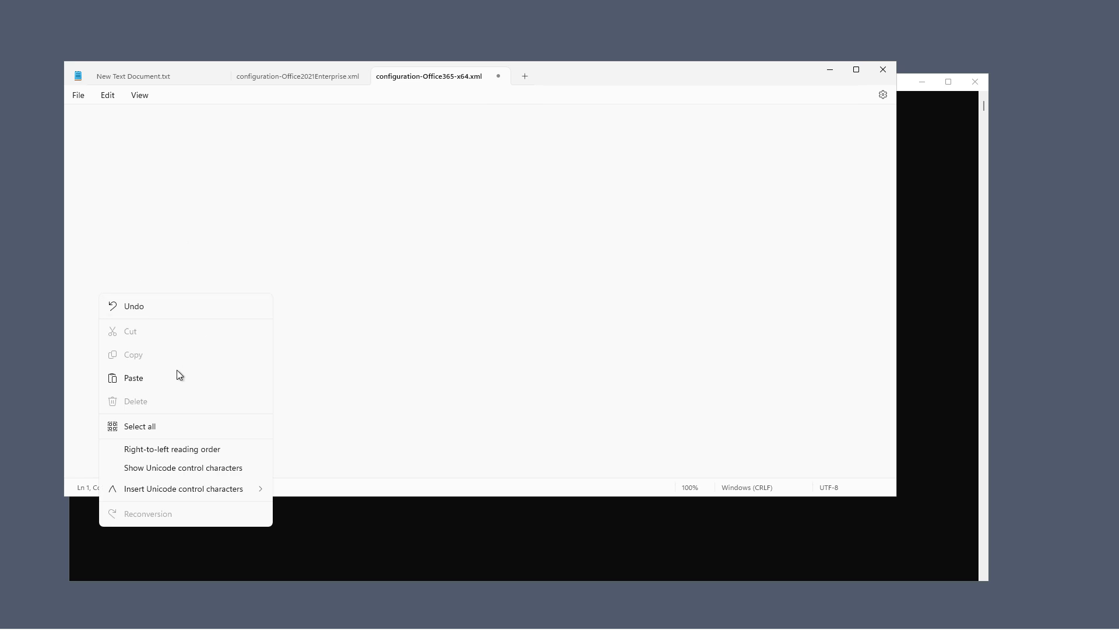
Paste the Office 2024 ProPlus configuration and fill in the real Visio and Project product keys.
click(133, 377)
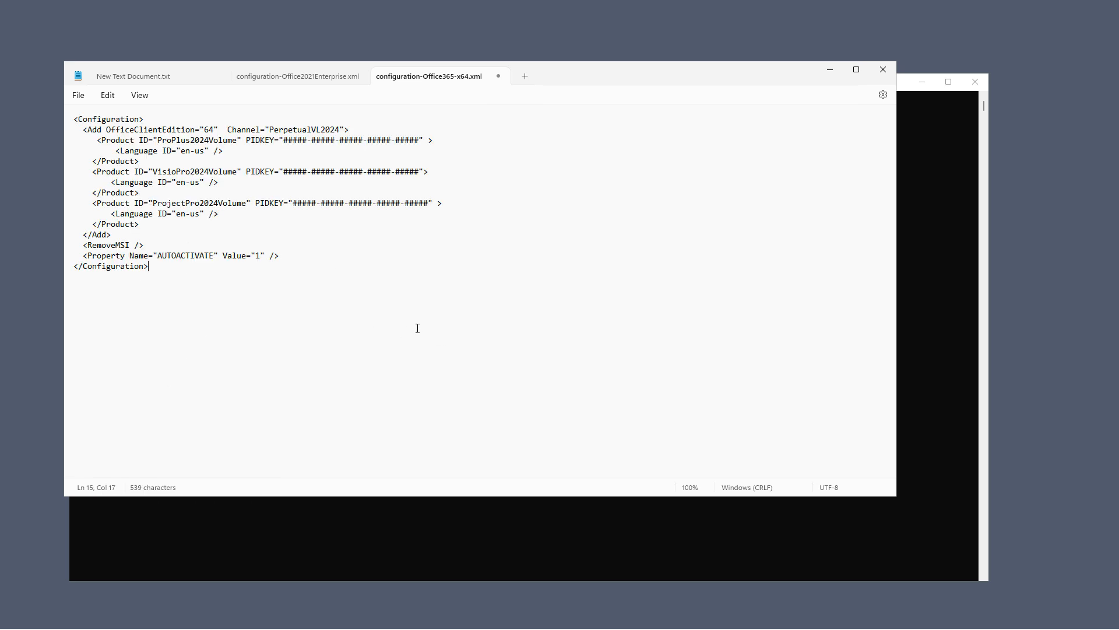
mouse_move(415, 316)
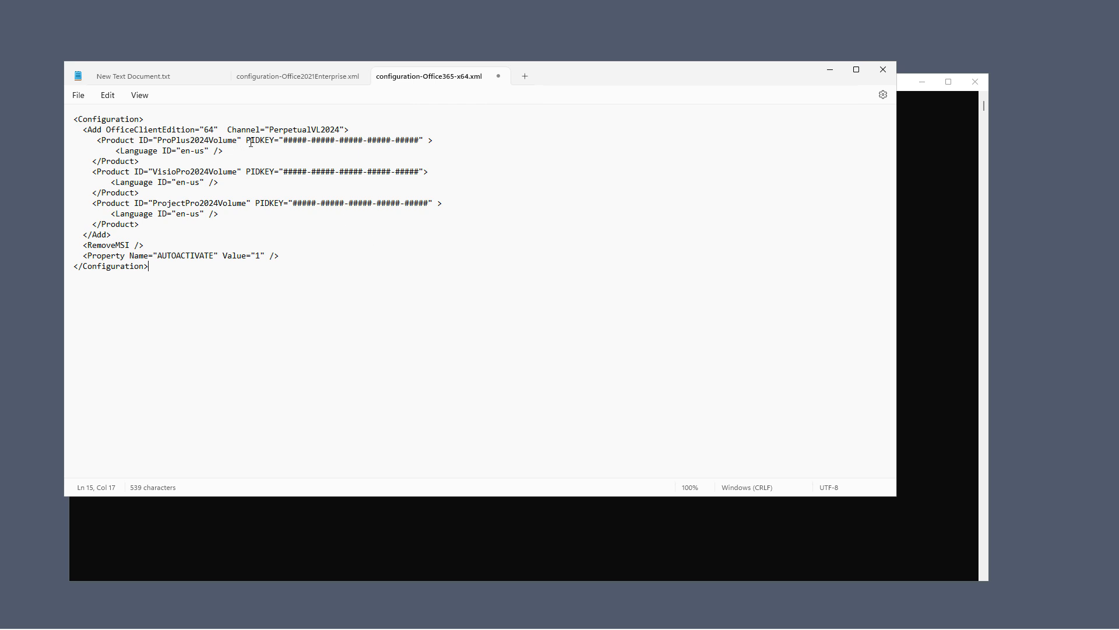
click(307, 140)
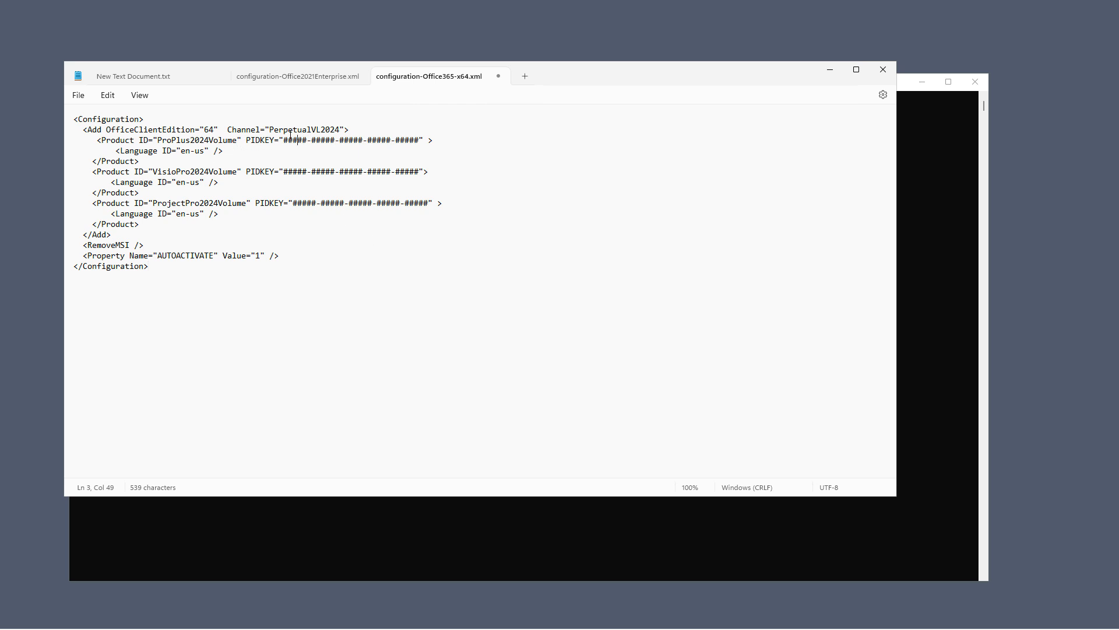
drag(290, 138, 411, 139)
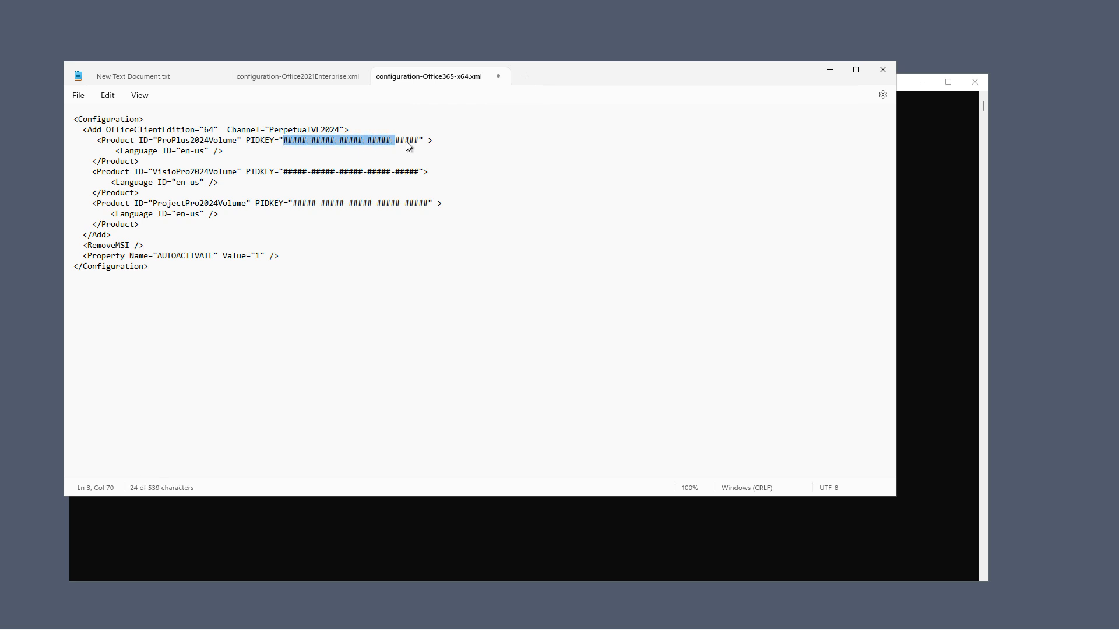
right_click(406, 140)
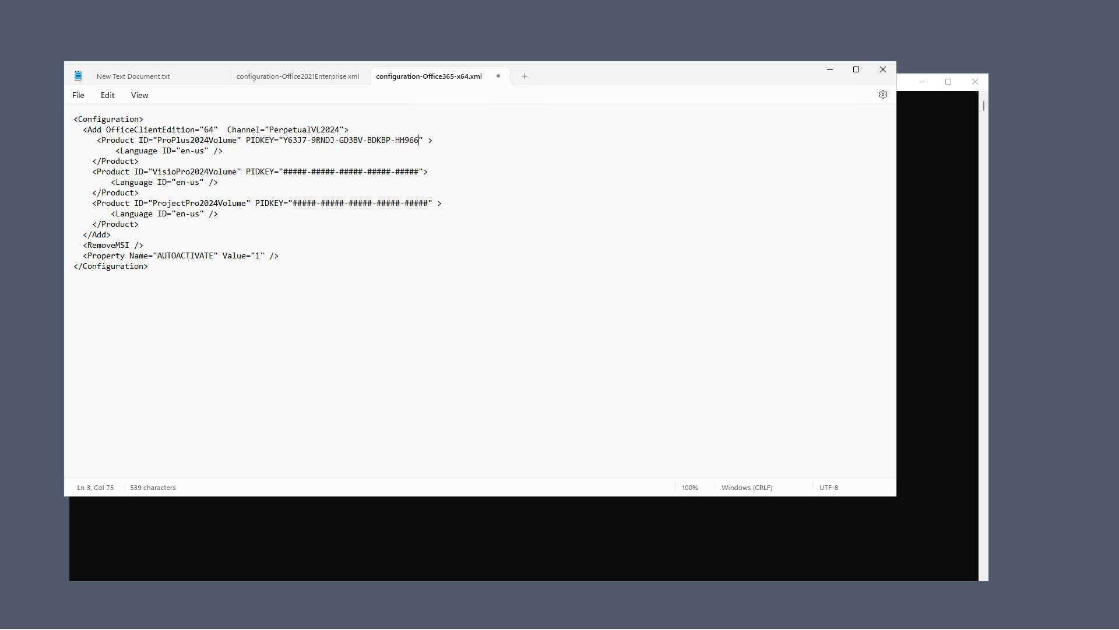
mouse_move(49, 333)
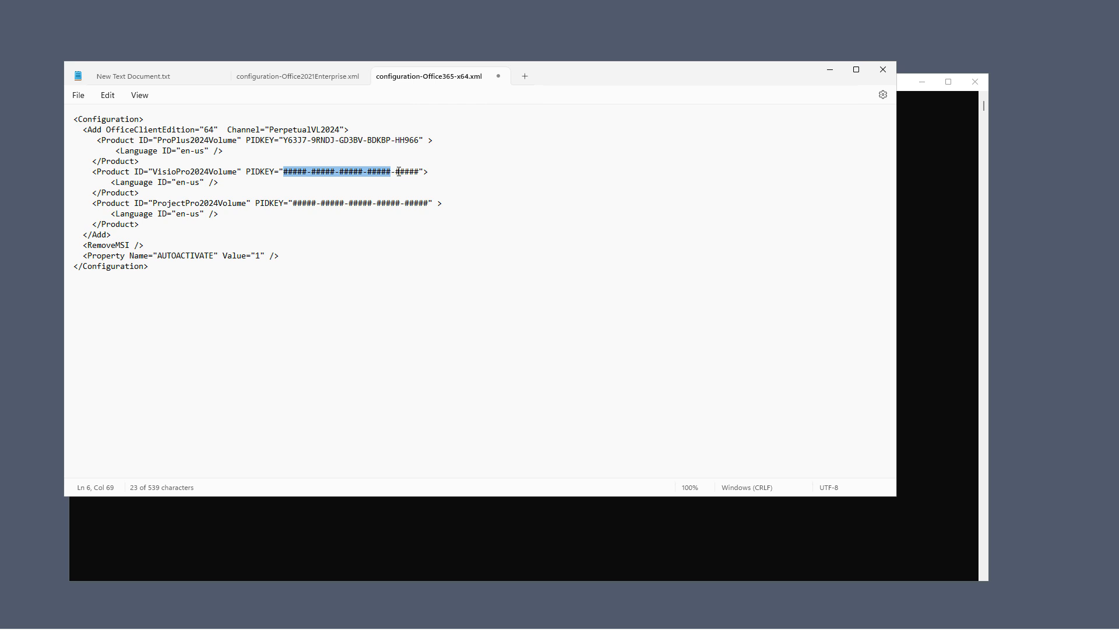
key(Delete)
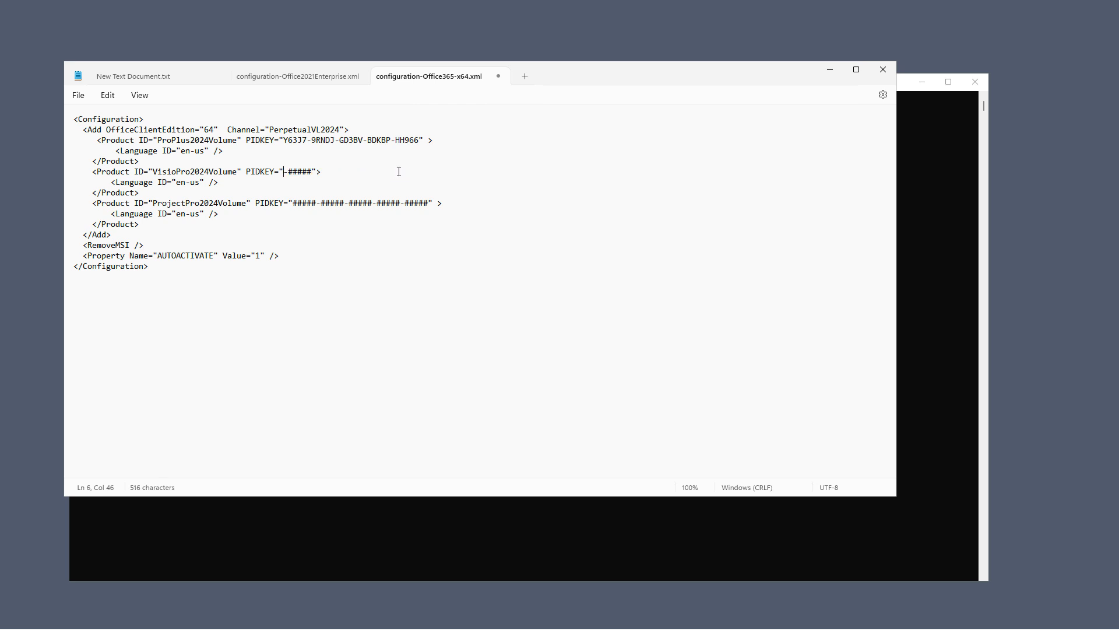
right_click(360, 203)
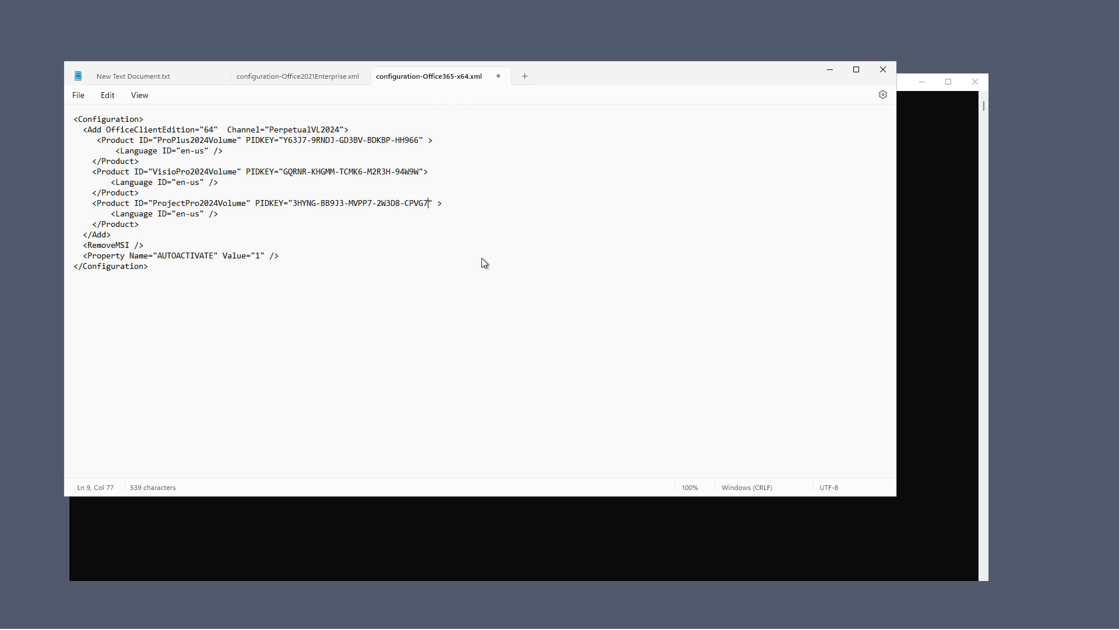
mouse_move(508, 257)
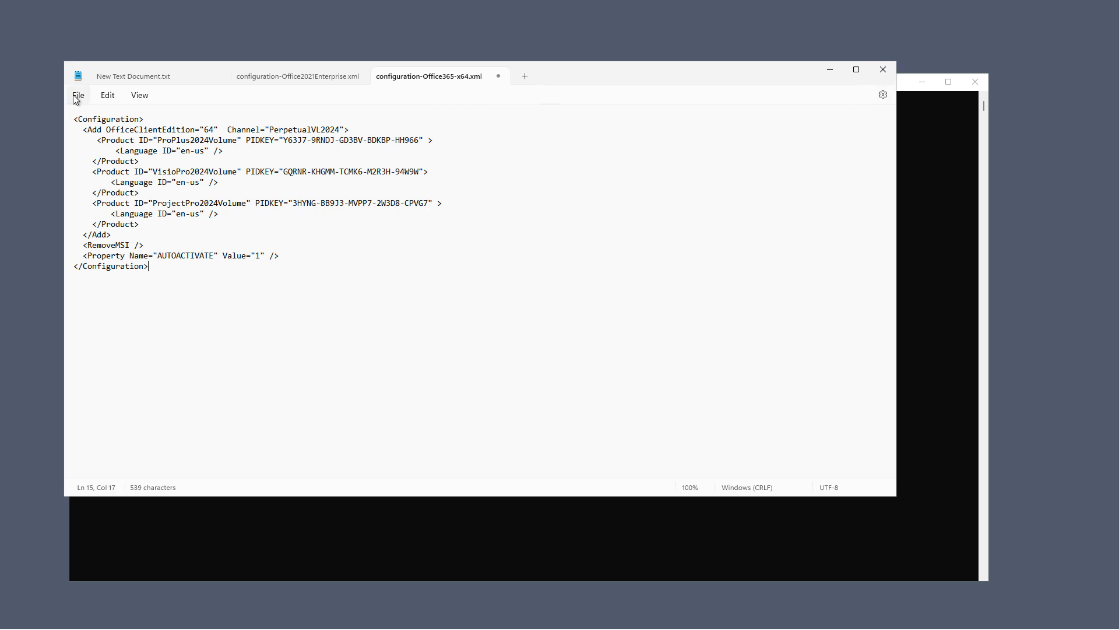
Save the edited configuration-Office365-x64.xml.
click(78, 95)
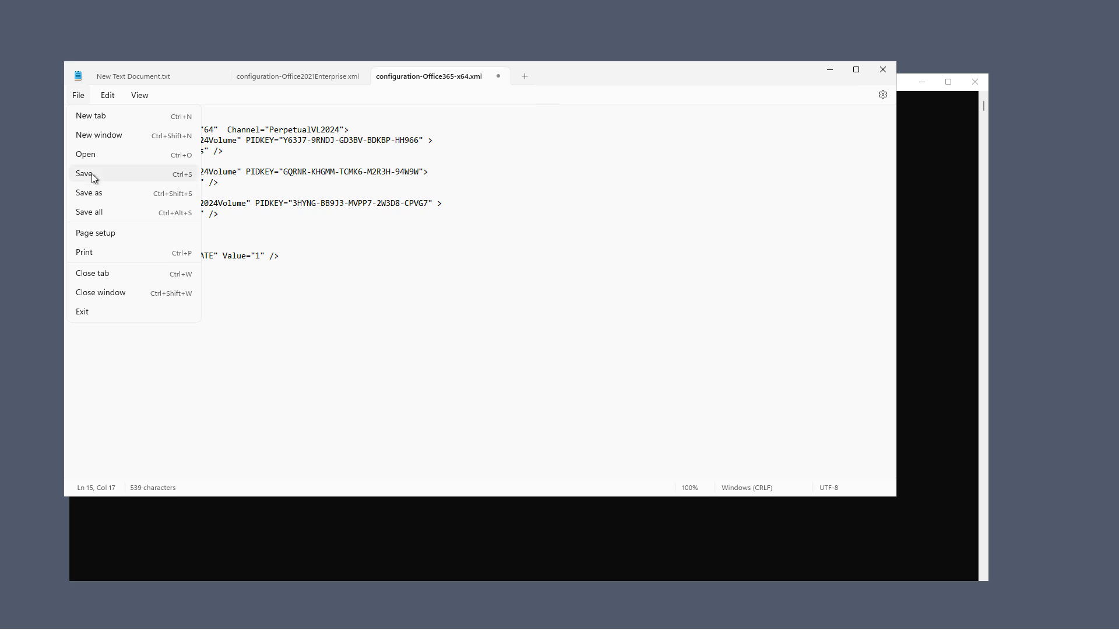
click(85, 173)
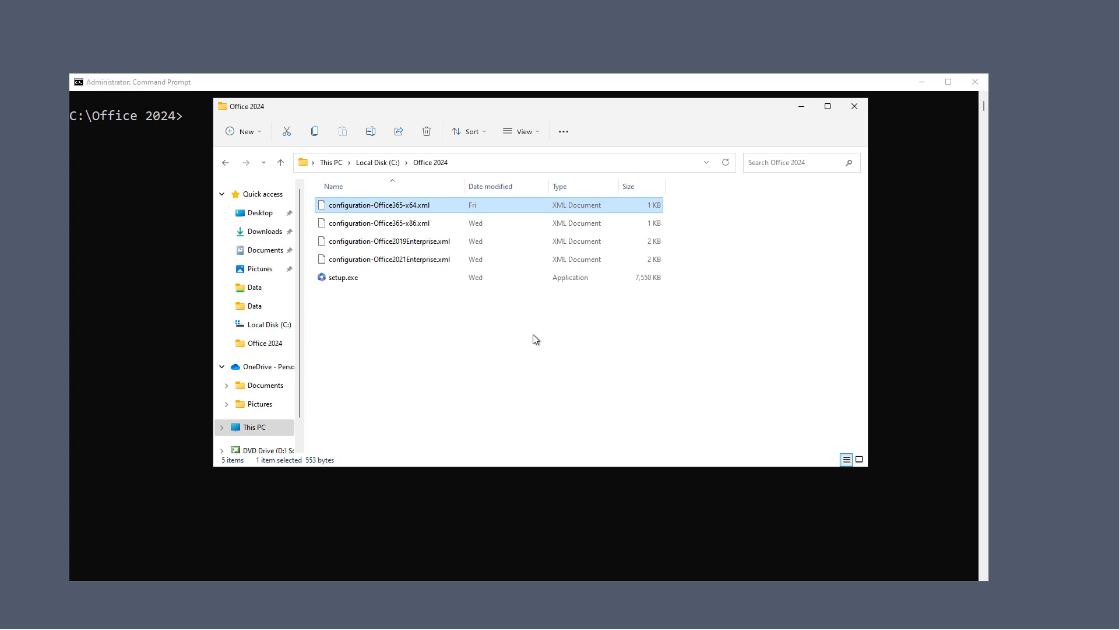
Run setup.exe /configure configuration-Office365-x64.xml and dismiss the can't-install warning about Office 2021.
text(setup.exe /configure configuration-Office365-x64.xml)
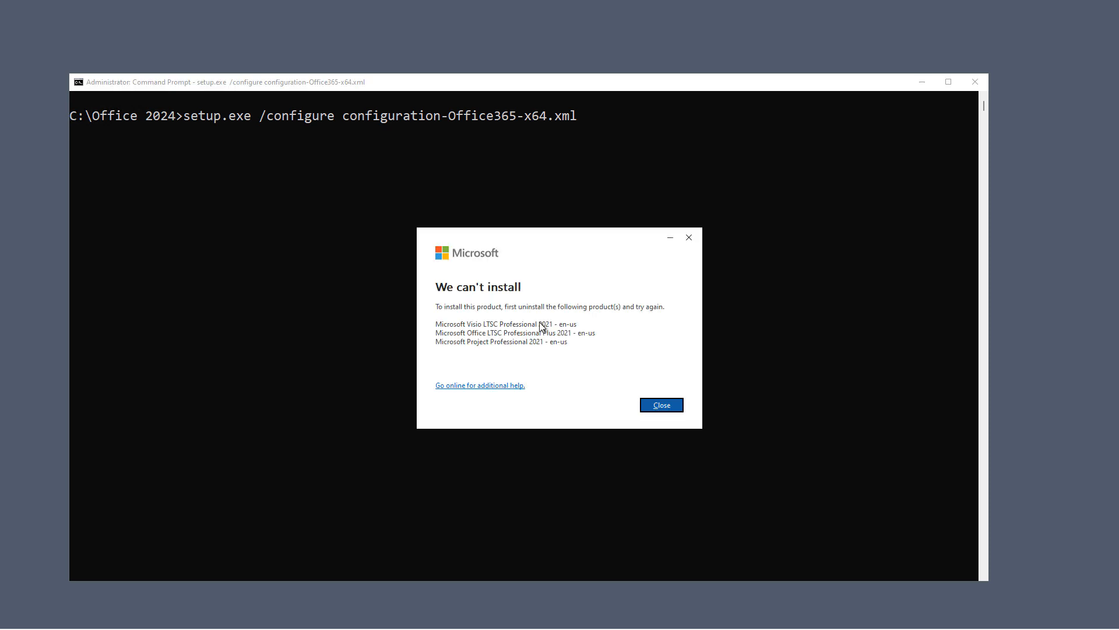
mouse_move(563, 366)
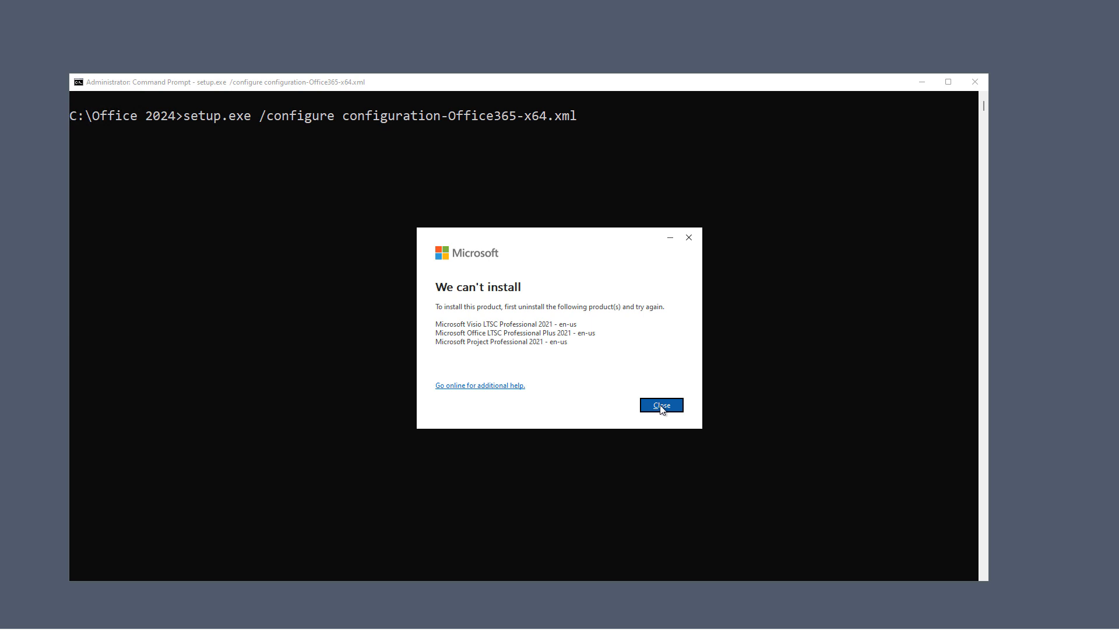
click(661, 404)
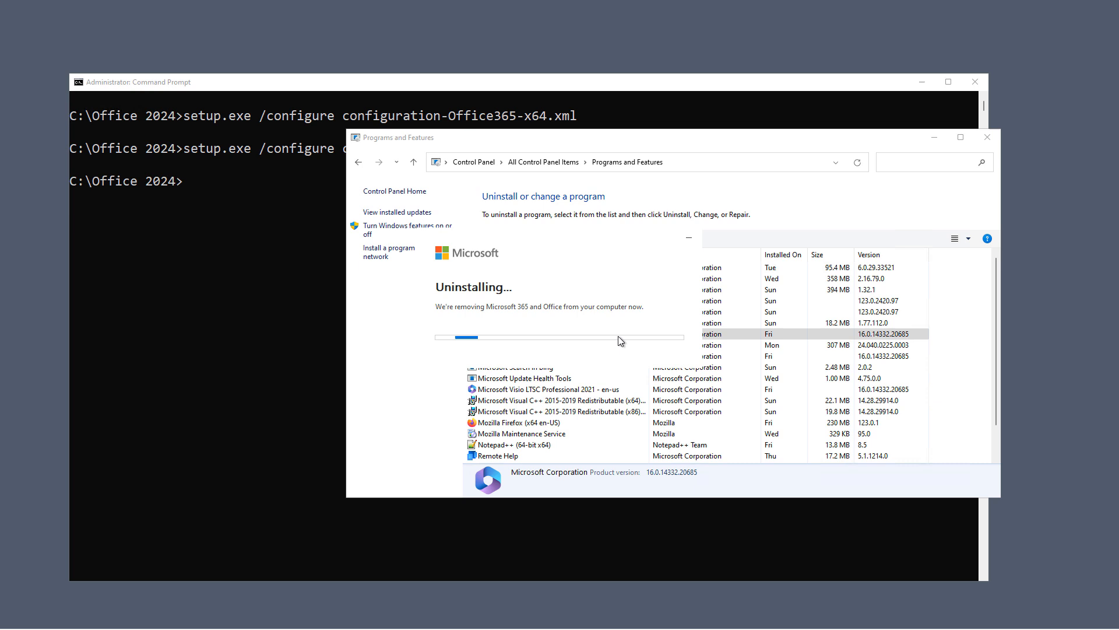
mouse_move(809, 378)
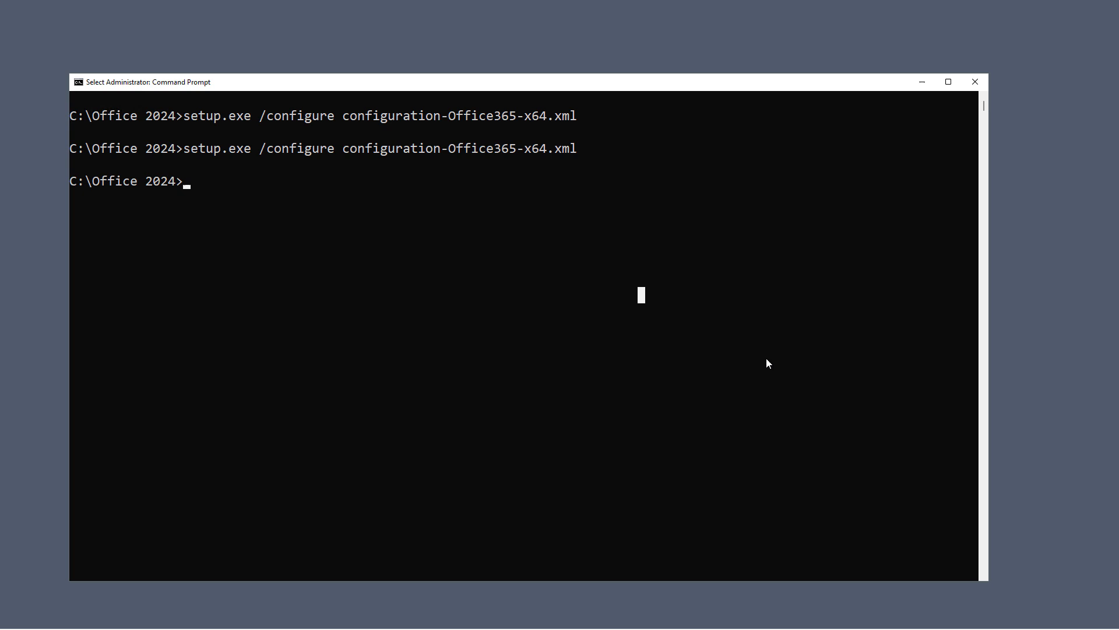
Rerun the setup /configure command so the Office 2024 apps install.
key(Enter)
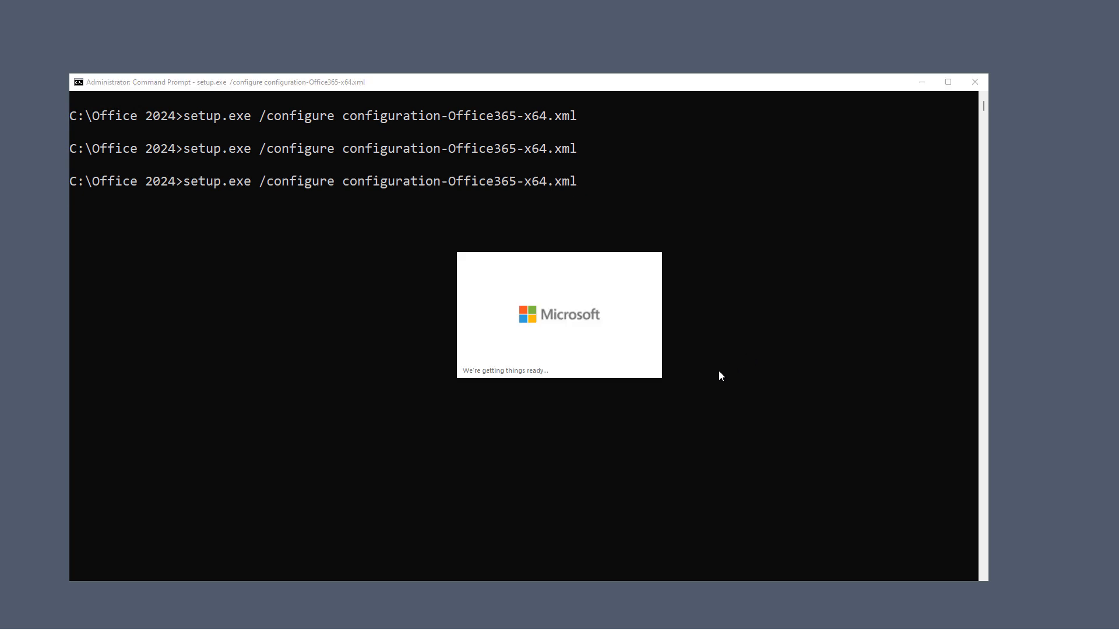
mouse_move(744, 420)
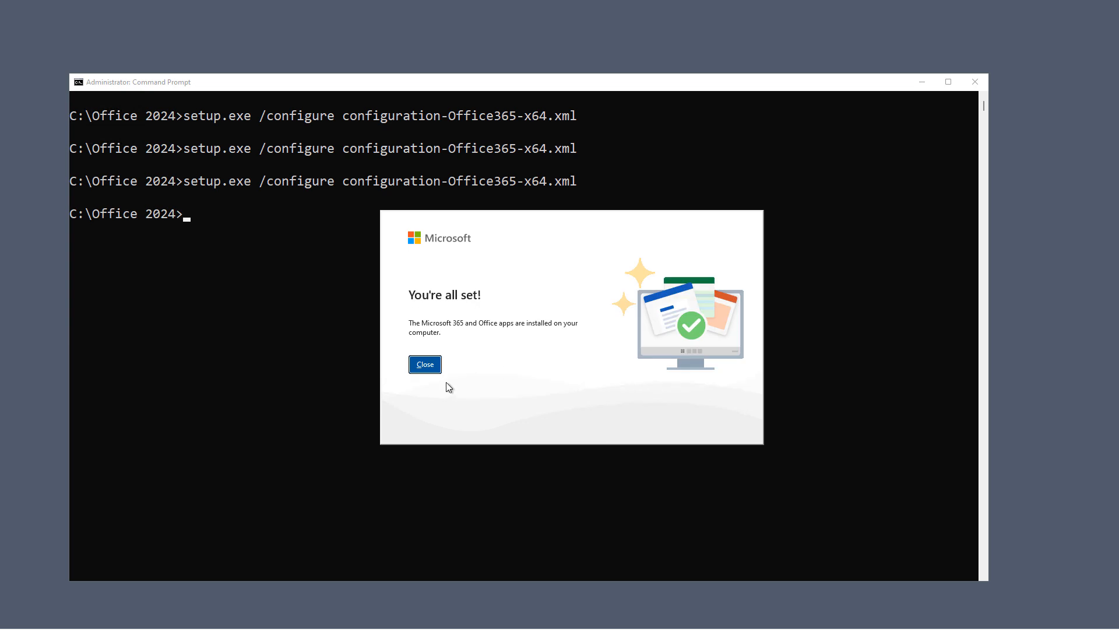
Dismiss the 'You're all set!' installation-complete message.
click(425, 364)
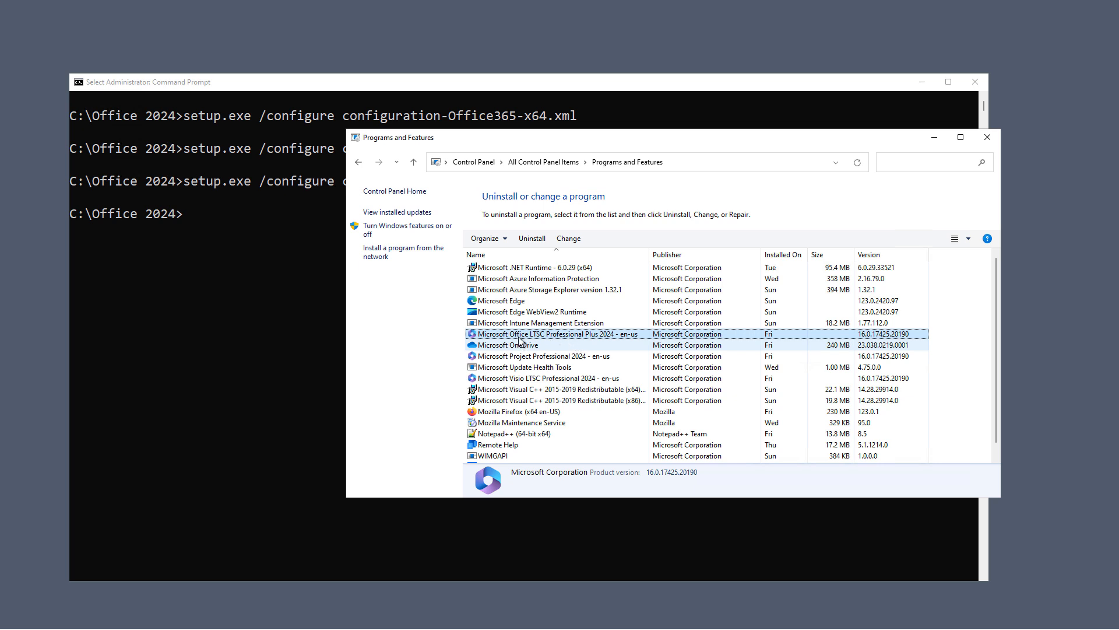
mouse_move(624, 343)
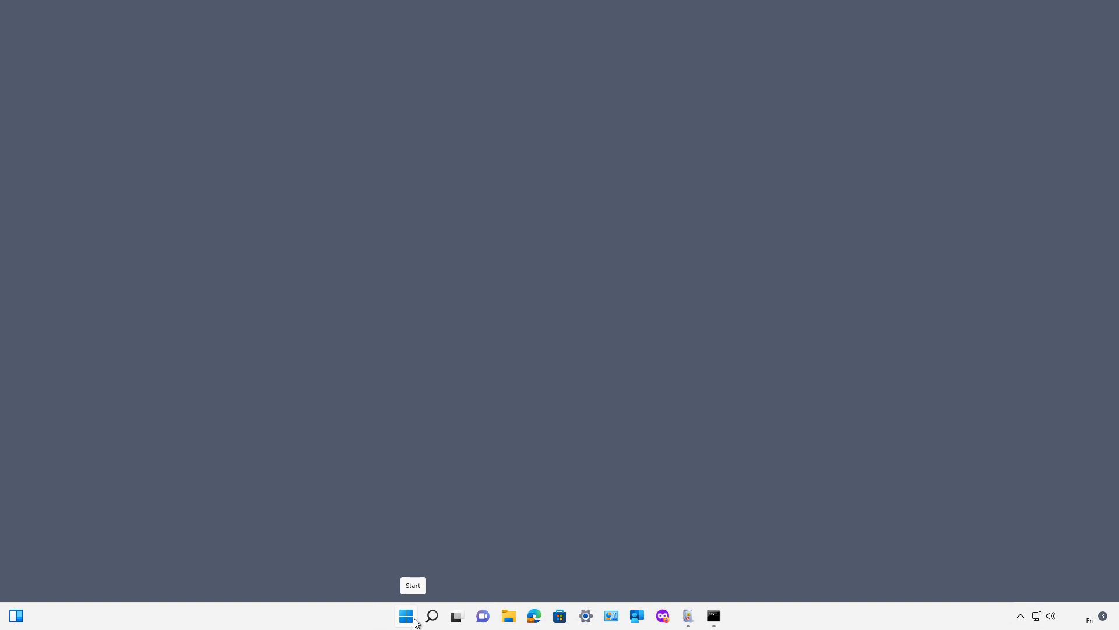
Launch the newly installed Word from Start and begin a new blank document.
click(406, 616)
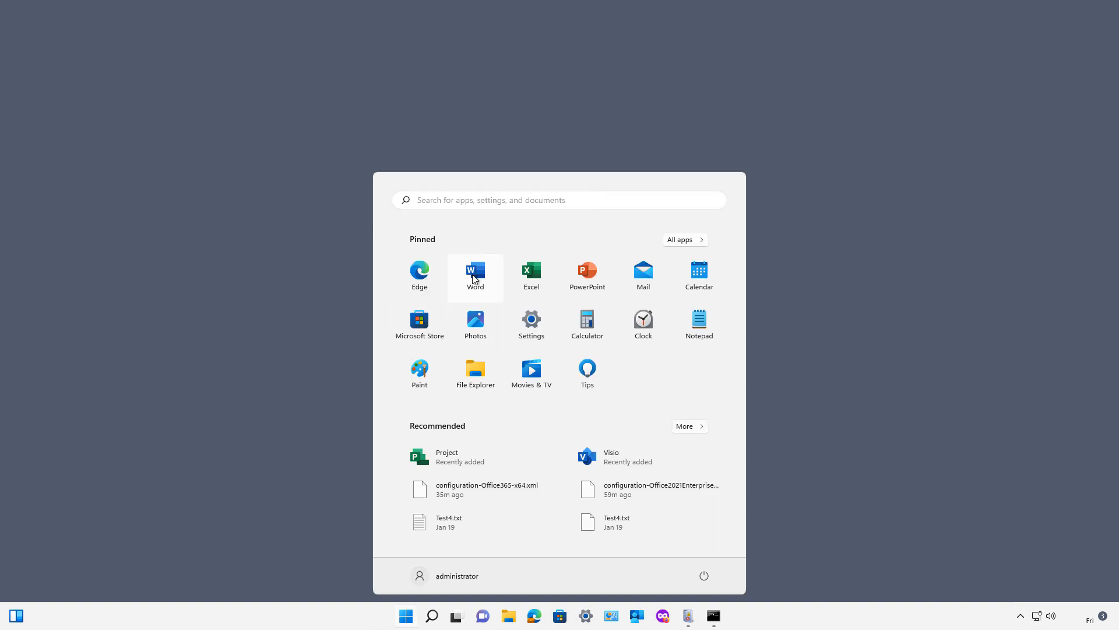
click(476, 270)
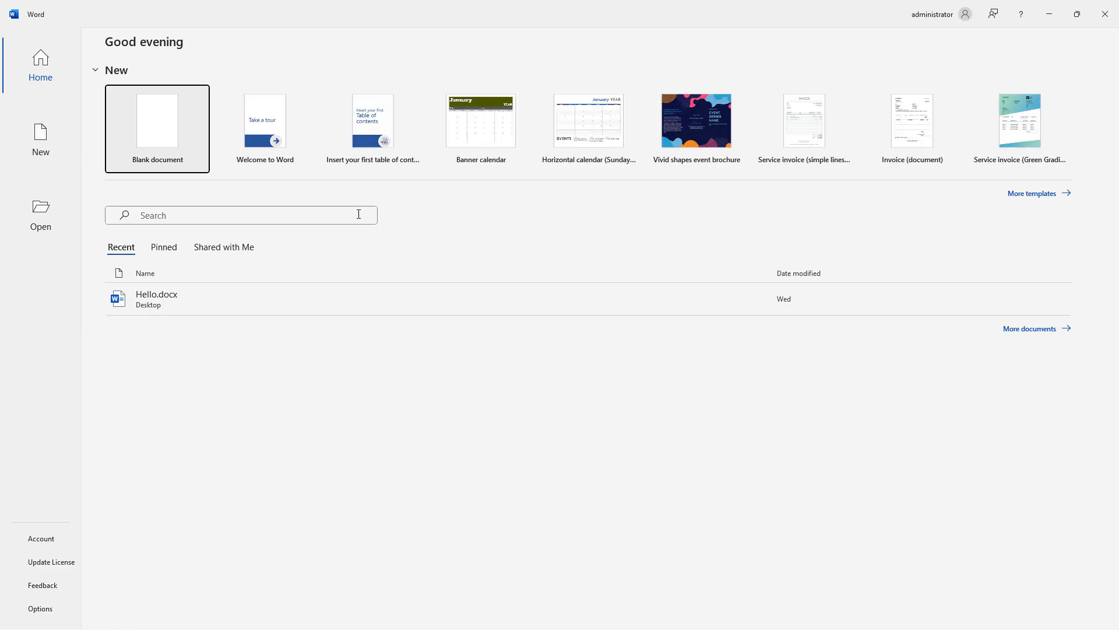
mouse_move(159, 131)
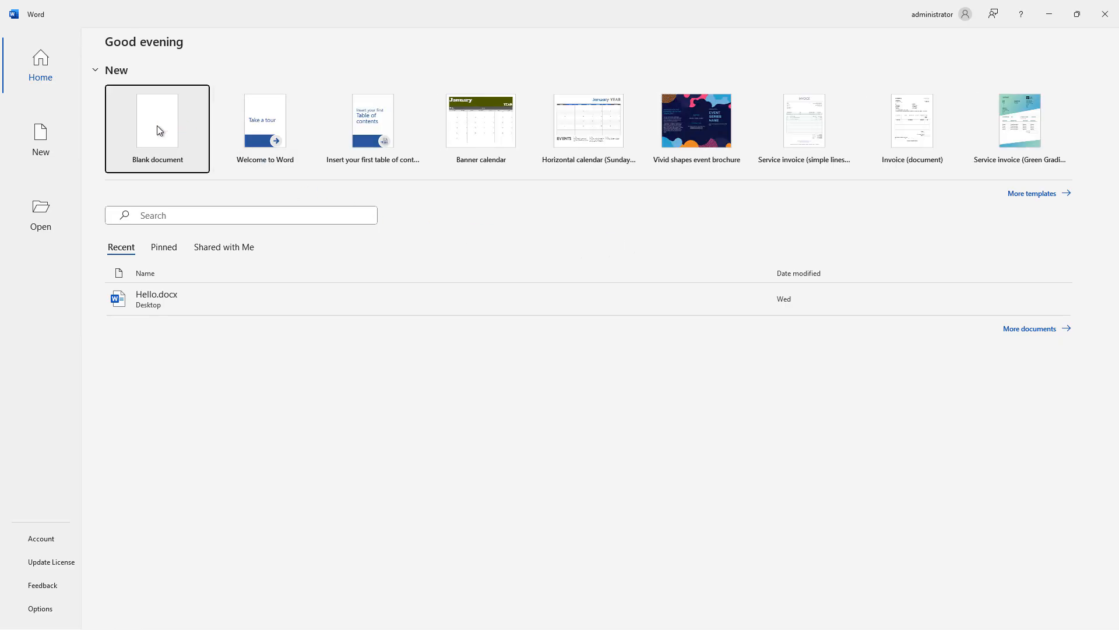
click(158, 122)
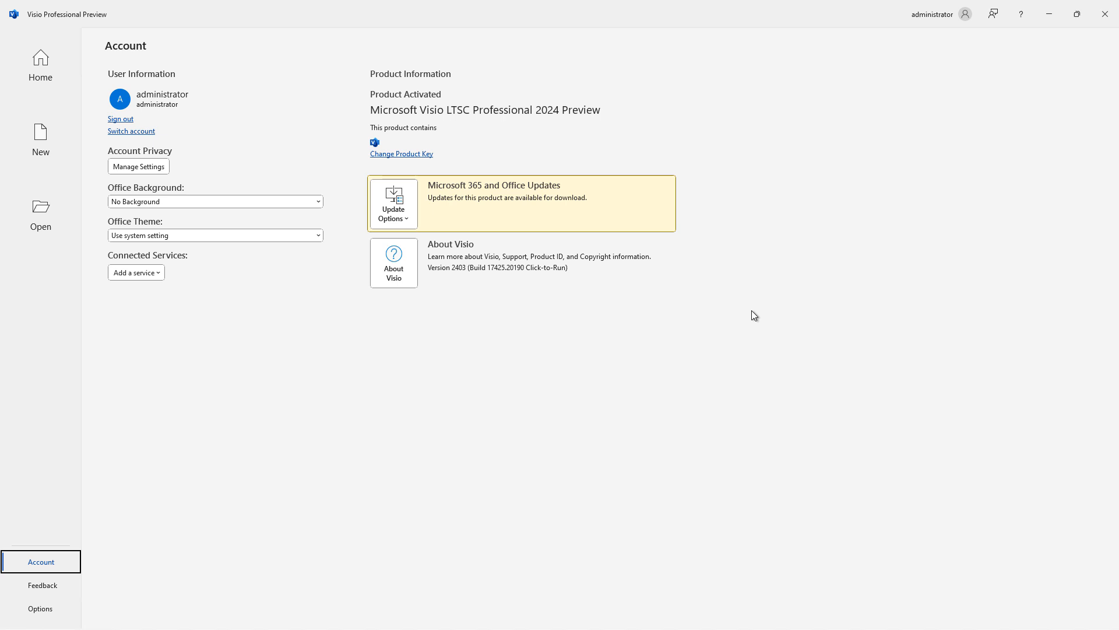
mouse_move(485, 128)
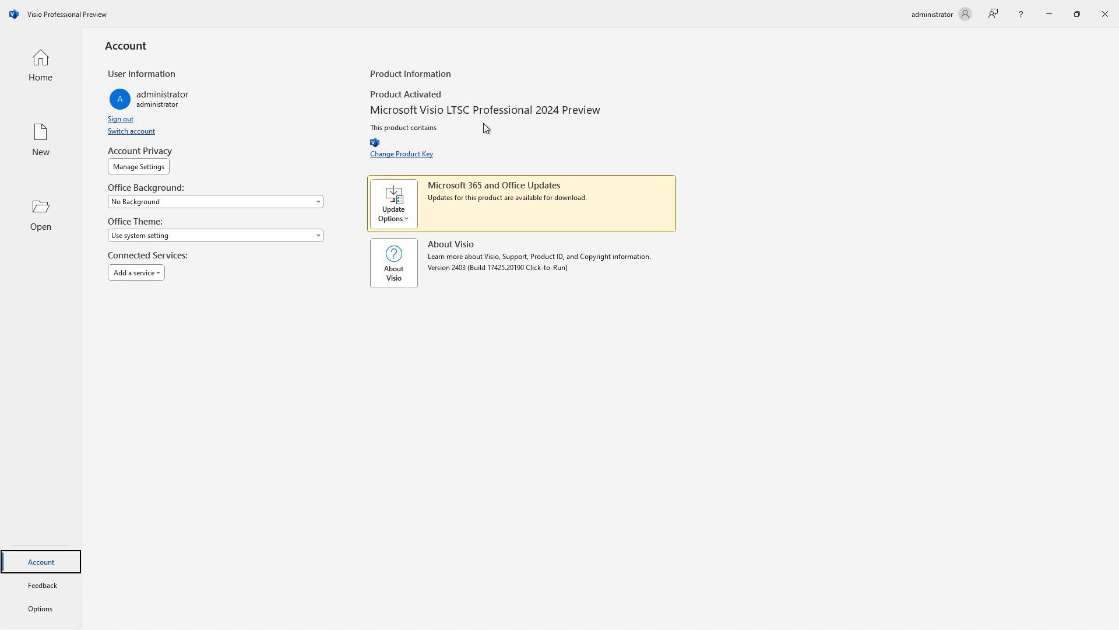
mouse_move(103, 55)
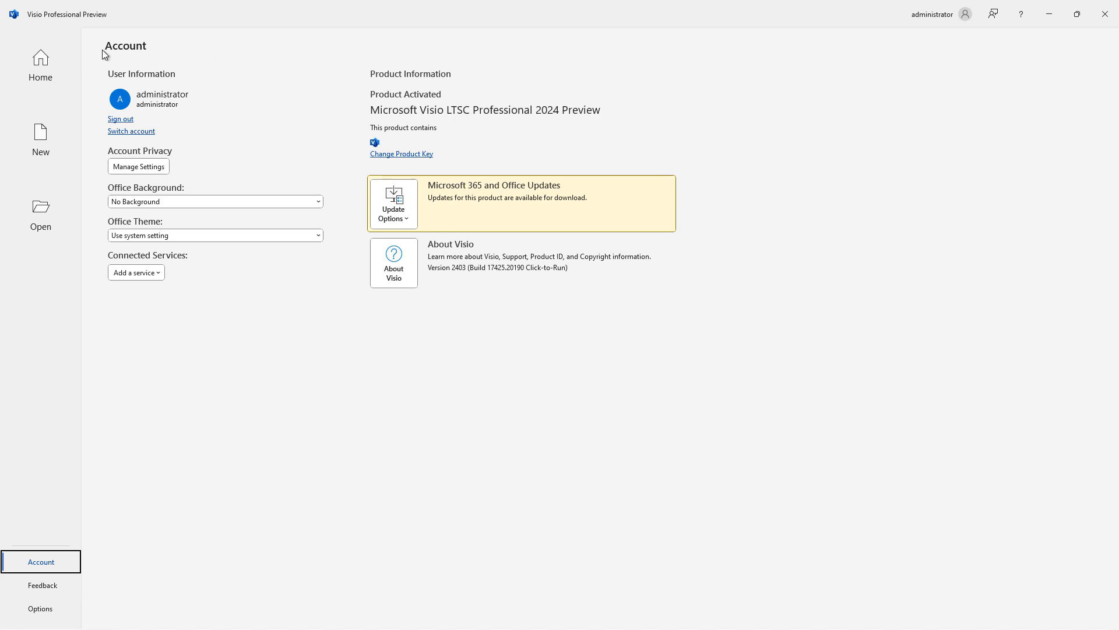
From Visio's start screen, create a new Basic Diagram drawing (Drawing1).
click(41, 64)
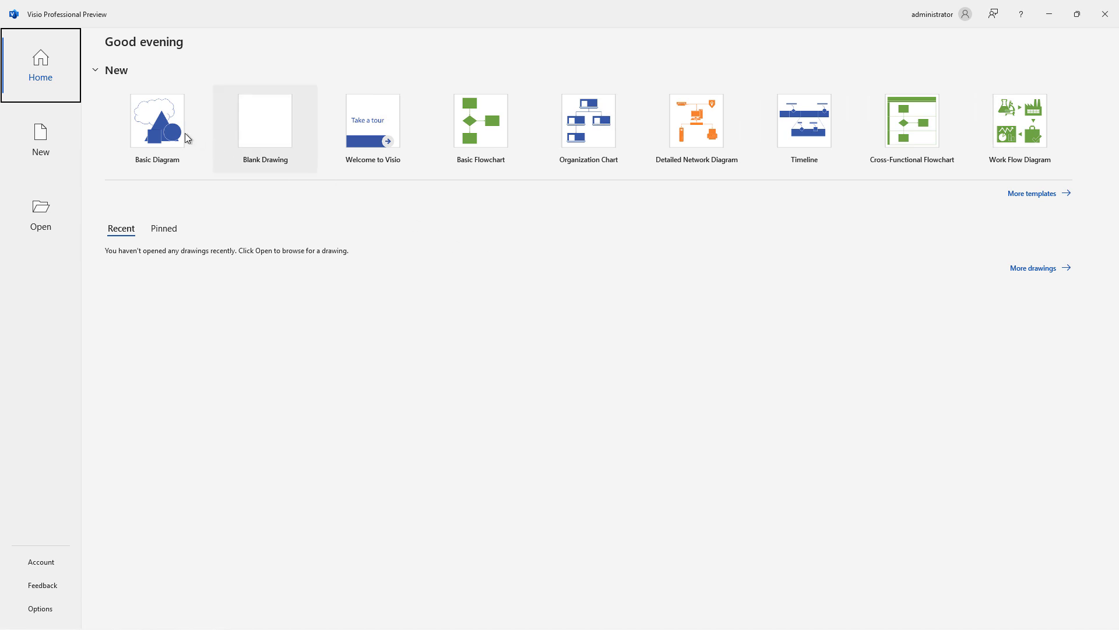
click(156, 120)
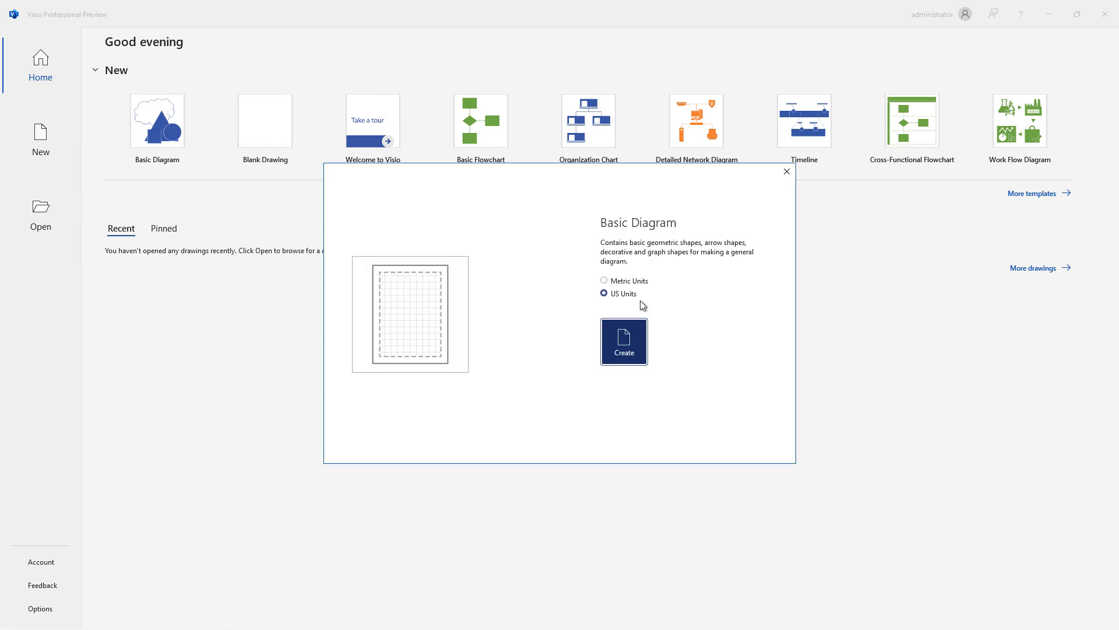
click(623, 341)
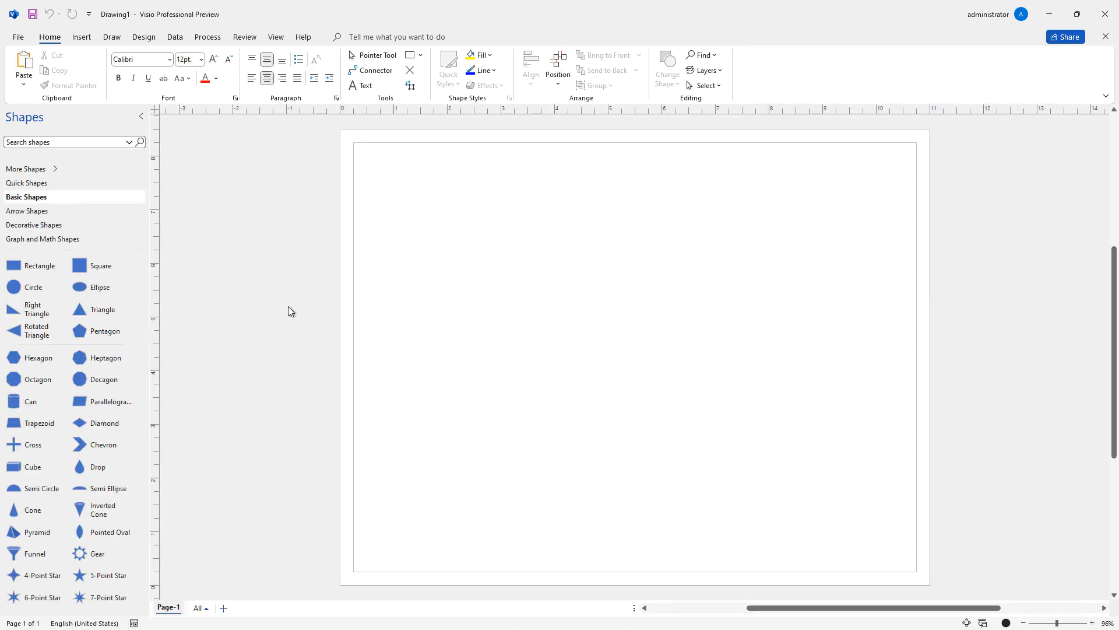
mouse_move(539, 354)
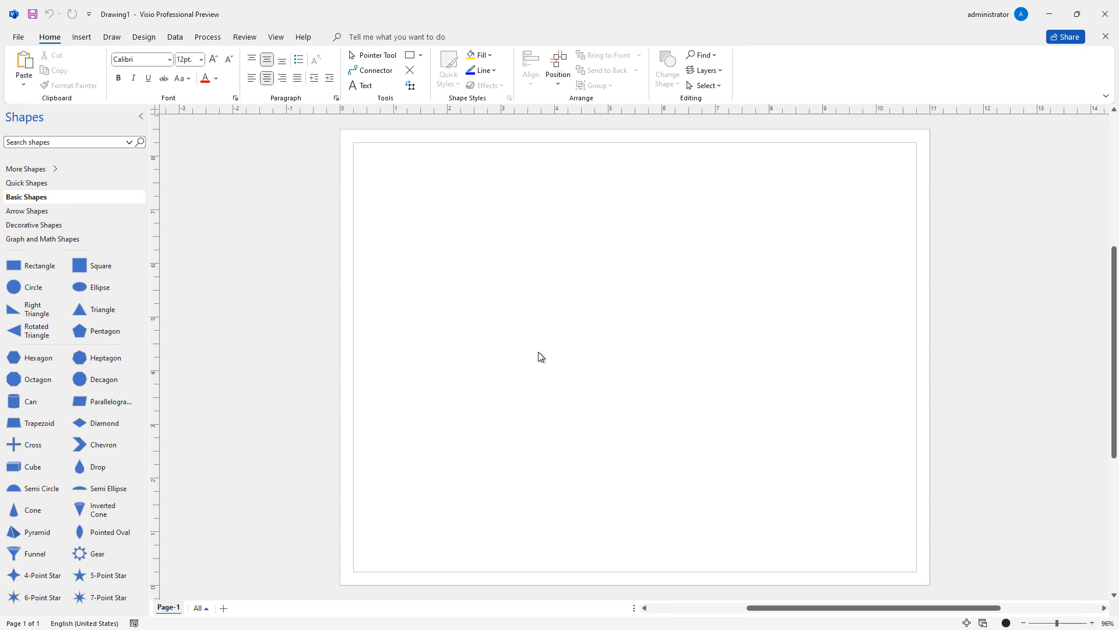
mouse_move(546, 347)
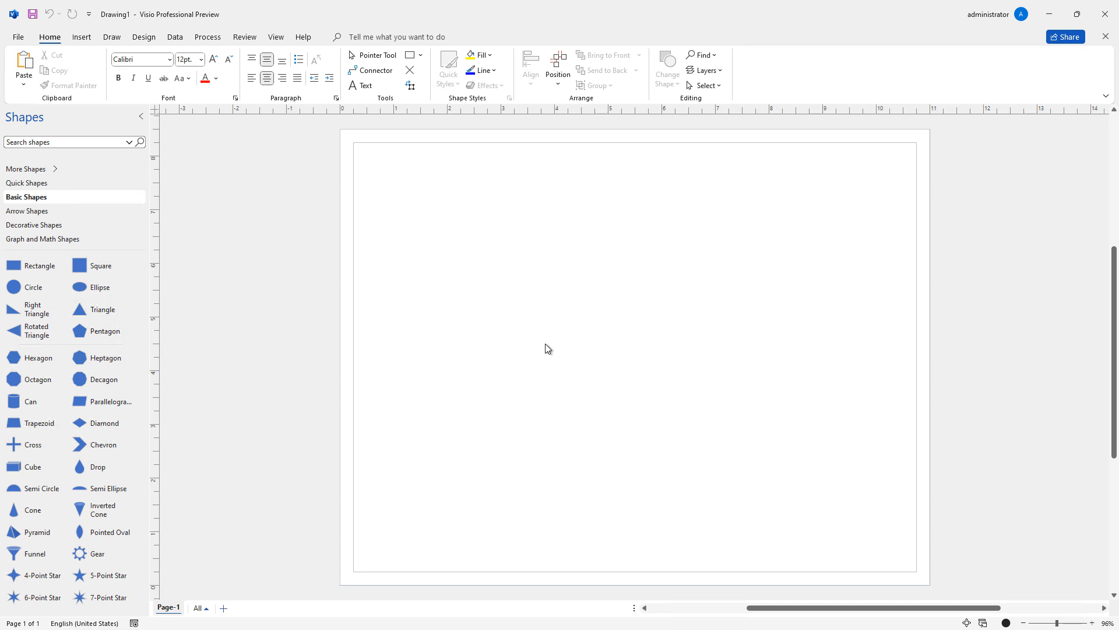